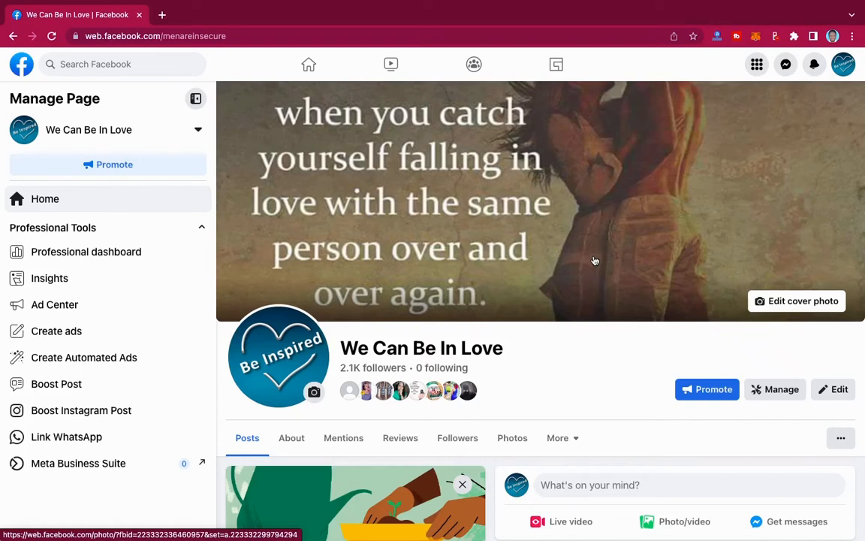
{"action": "mouse_move", "coordinate": [607, 273]}
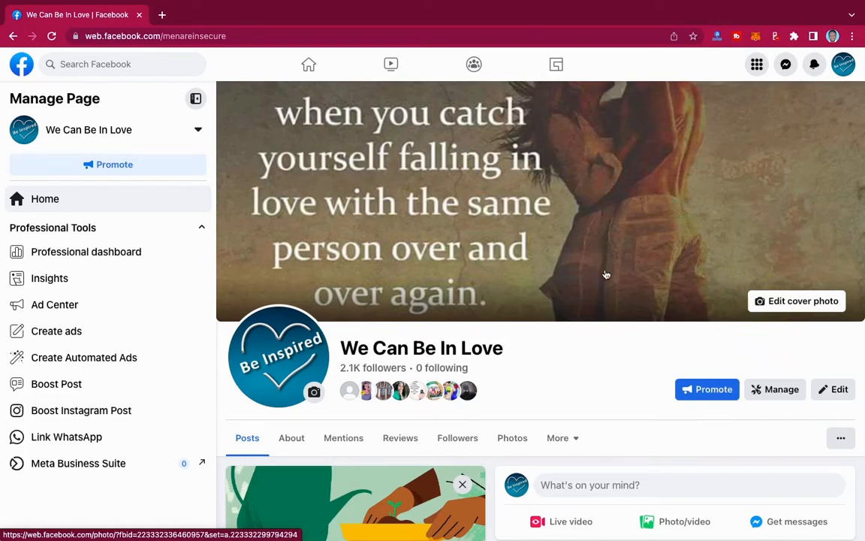
{"action": "mouse_move", "coordinate": [621, 396]}
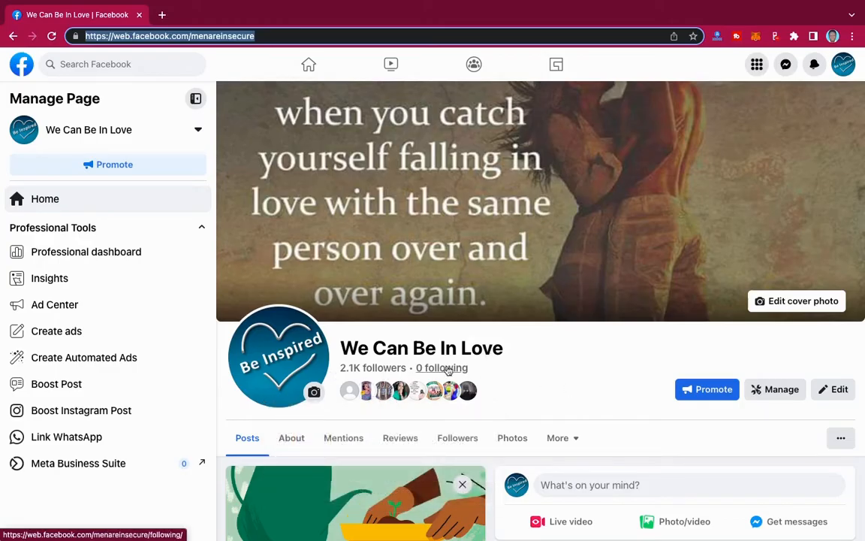
View the Page's About details with its category and contact info
{"action": "scroll", "scroll_direction": "down", "scroll_amount": 3}
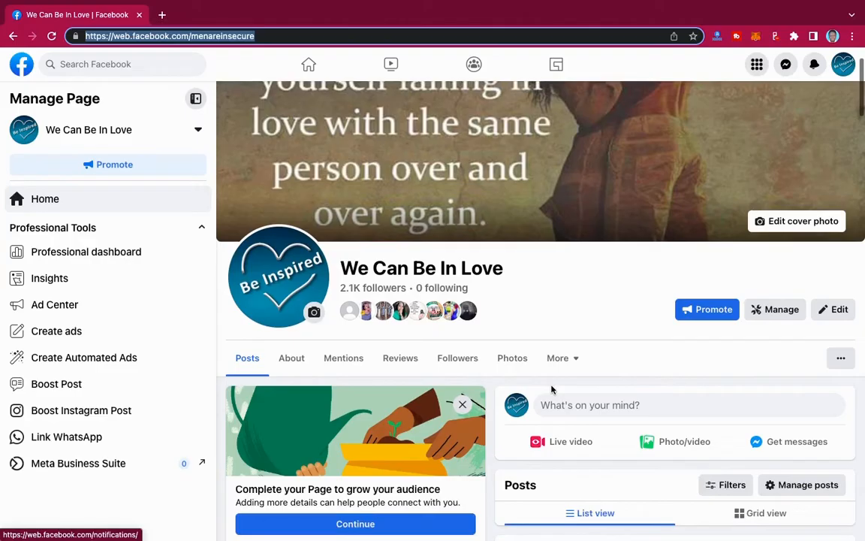
{"action": "scroll", "scroll_direction": "down", "scroll_amount": 3}
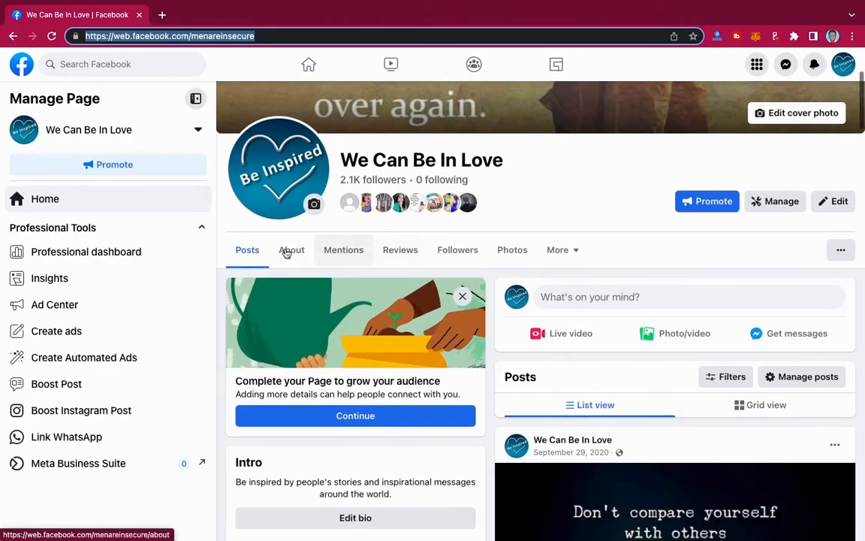
{"action": "left_click", "coordinate": [291, 249]}
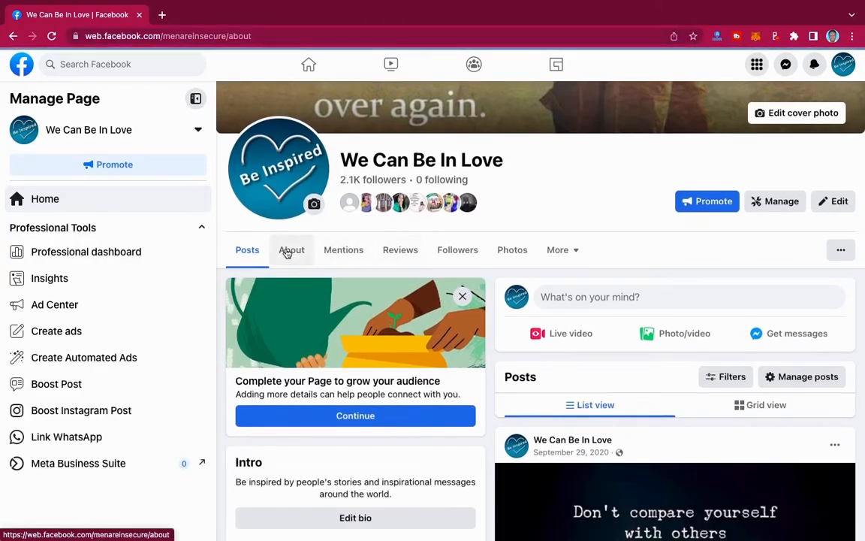
{"action": "left_click", "coordinate": [291, 250]}
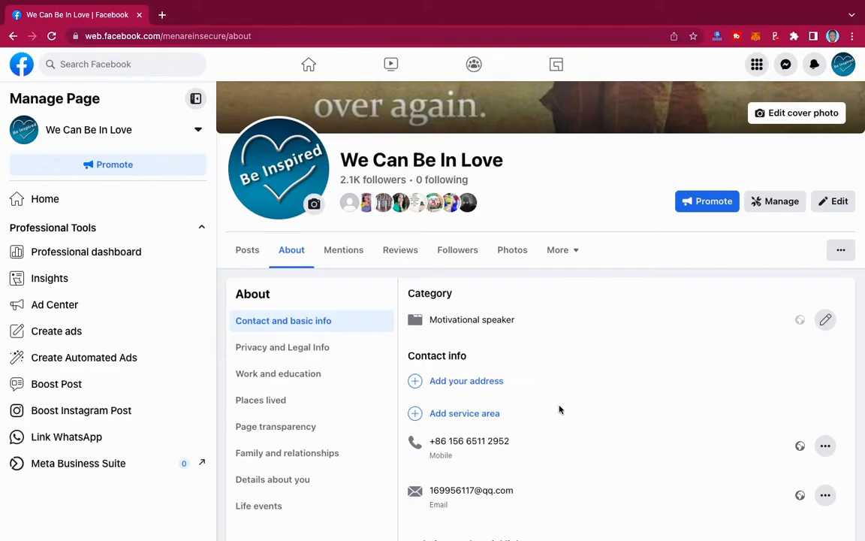
{"action": "scroll", "scroll_direction": "down", "scroll_amount": 3}
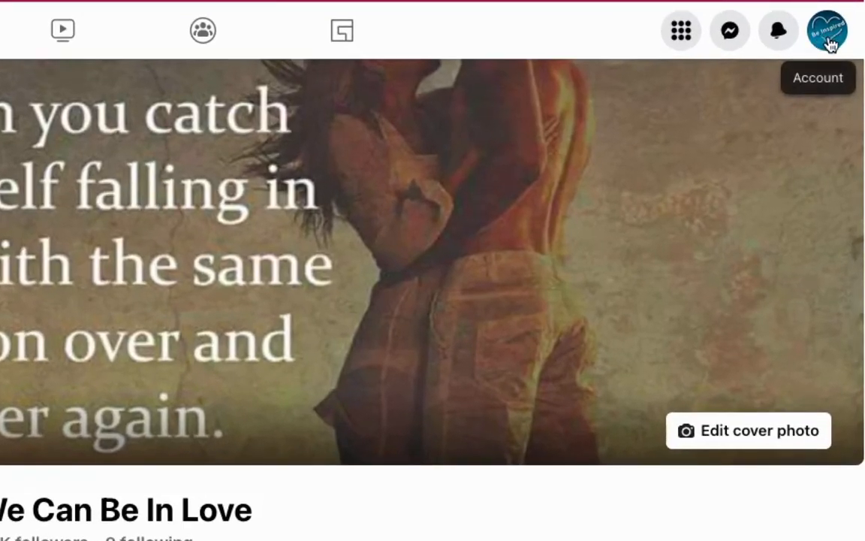
Show the account menu's Settings & privacy options
{"action": "left_click", "coordinate": [826, 30]}
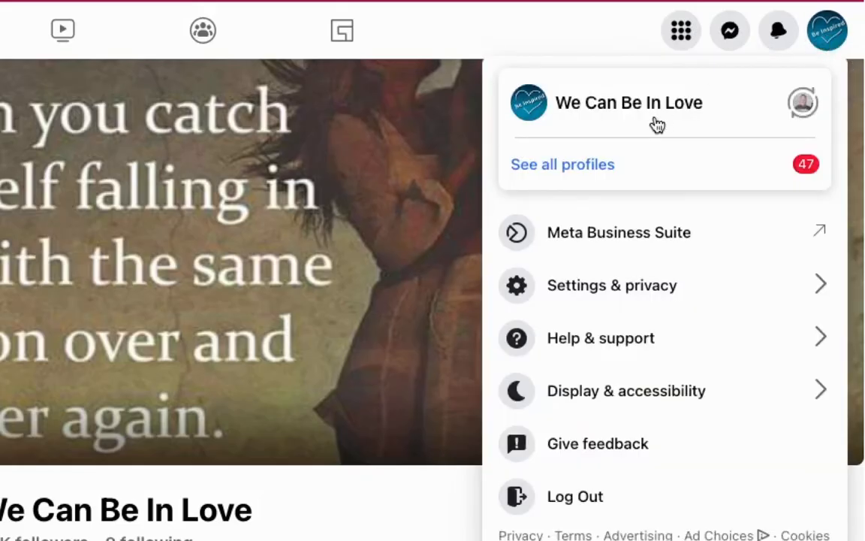
{"action": "mouse_move", "coordinate": [614, 301]}
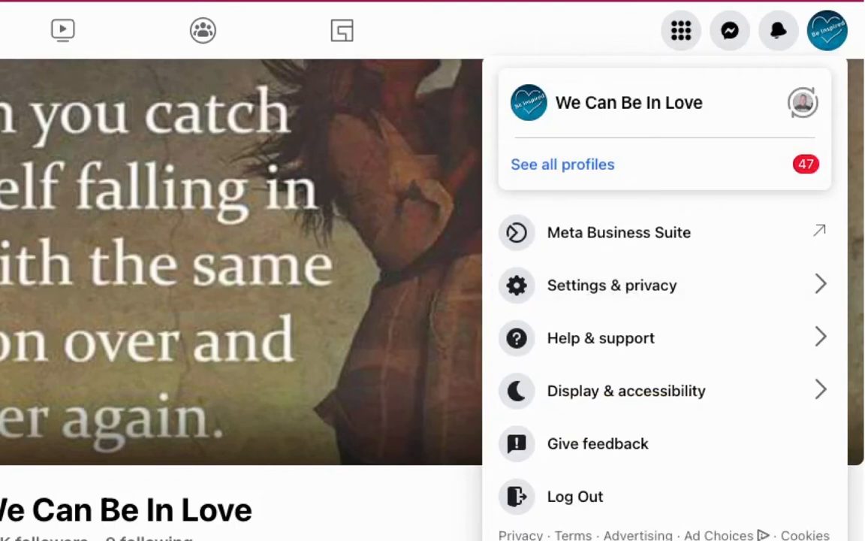
{"action": "mouse_move", "coordinate": [736, 171]}
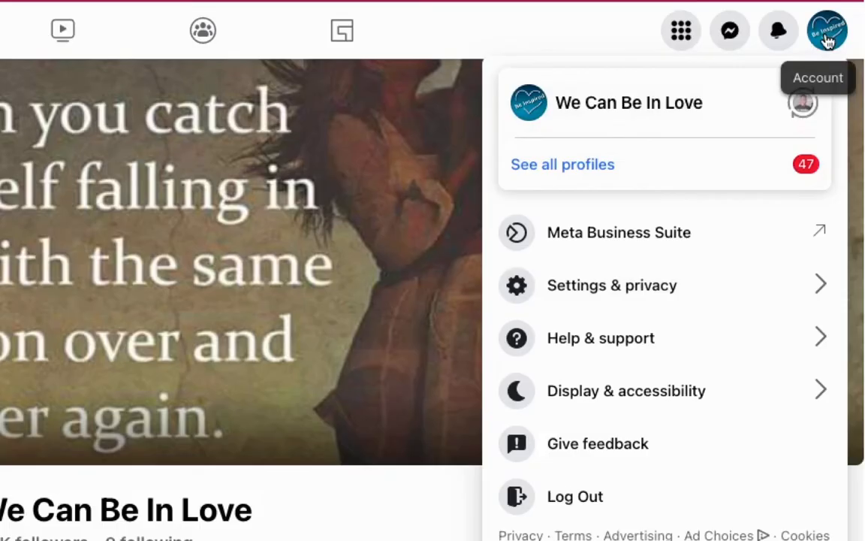
{"action": "mouse_move", "coordinate": [562, 304]}
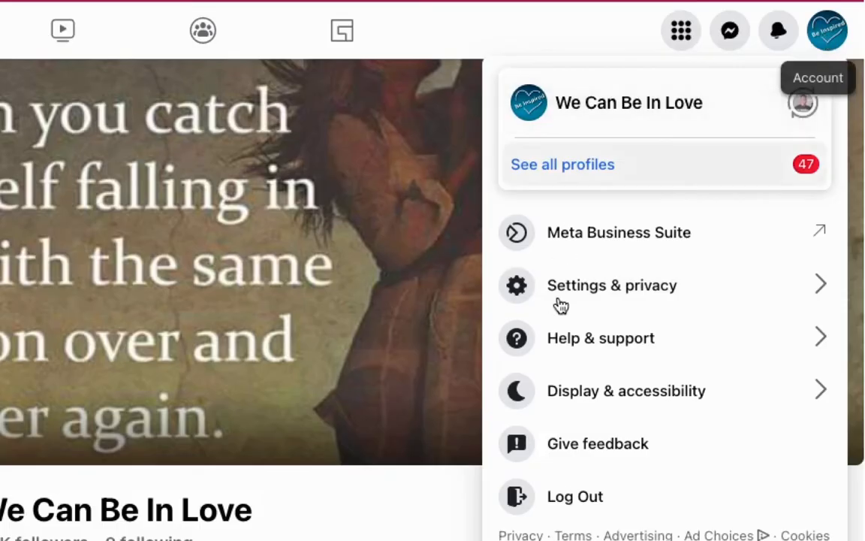
{"action": "left_click", "coordinate": [613, 286]}
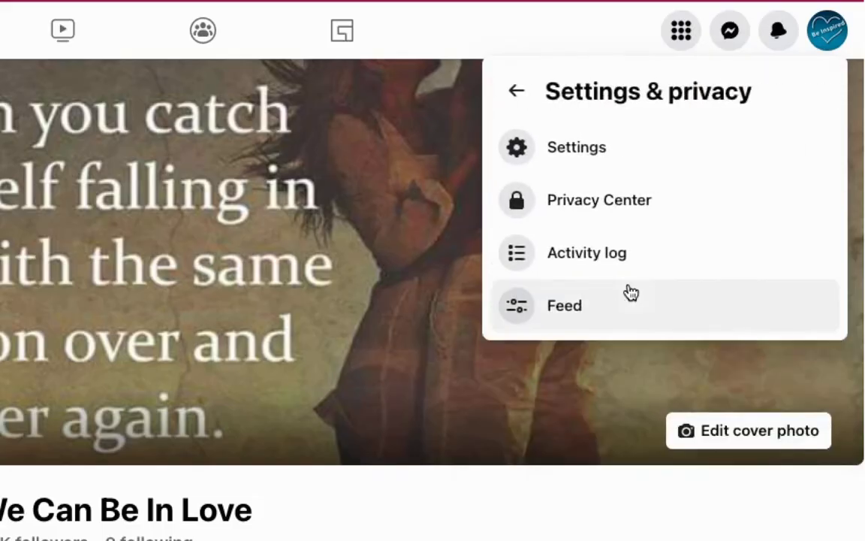
{"action": "mouse_move", "coordinate": [606, 72]}
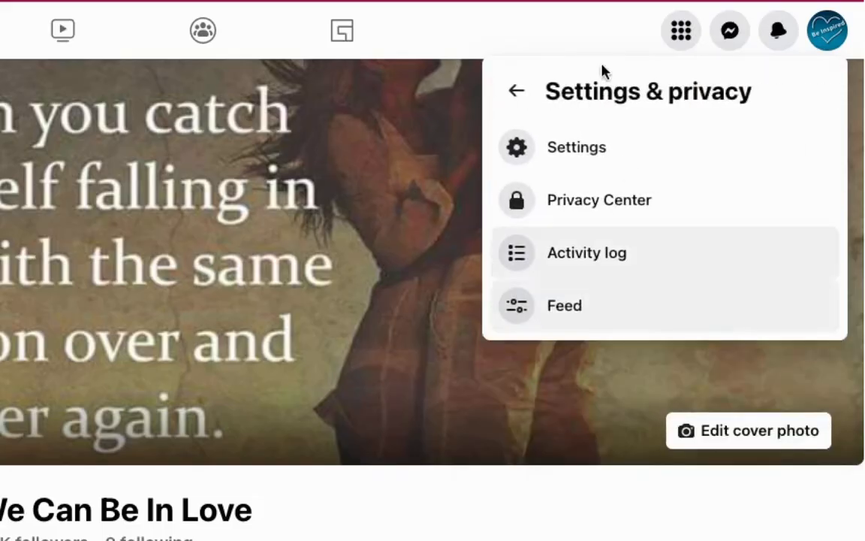
{"action": "mouse_move", "coordinate": [616, 299]}
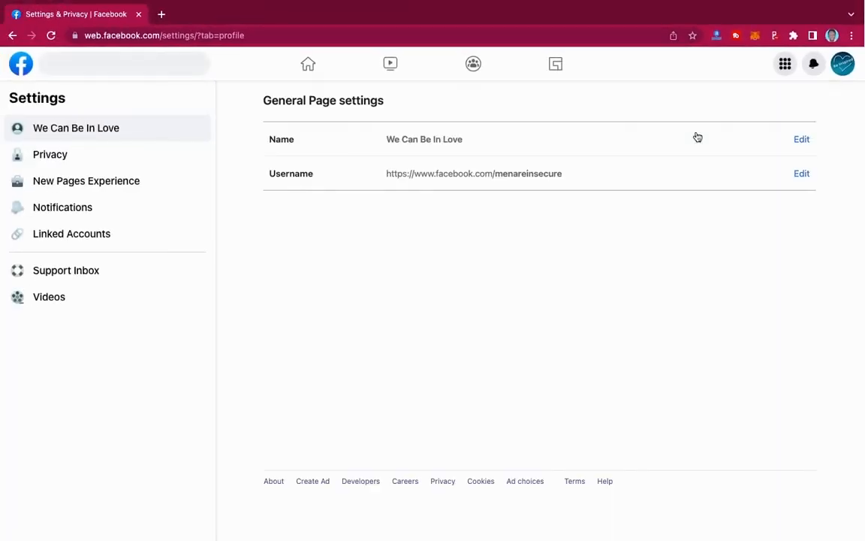
{"action": "mouse_move", "coordinate": [303, 179]}
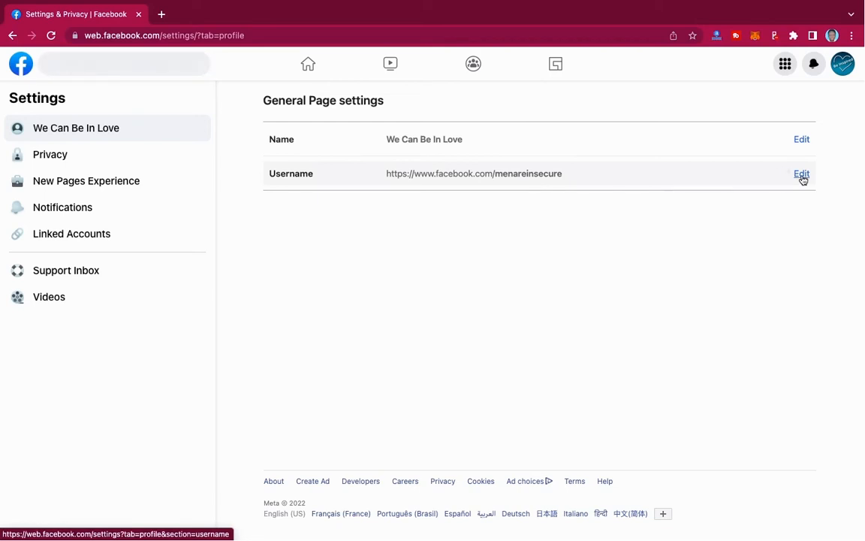
Start editing the Page username menareinsecure in General Page settings
{"action": "left_click", "coordinate": [803, 175]}
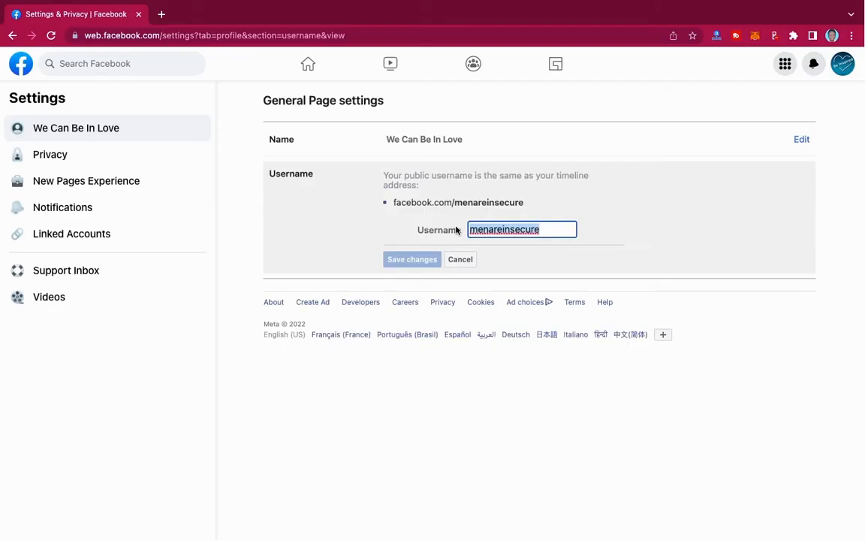
Enter the new username wecanbeinlove and save it, reaching the password prompt
{"action": "type", "text": "wec"}
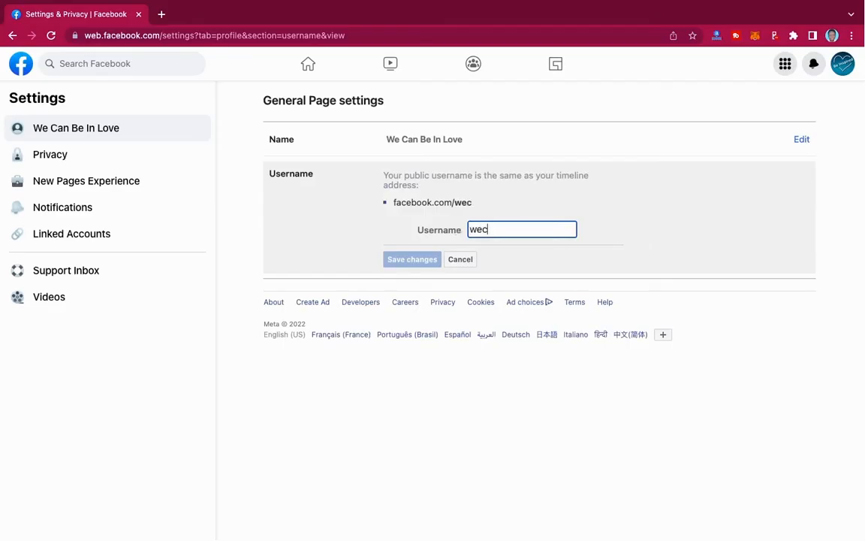
{"action": "type", "text": "anbe"}
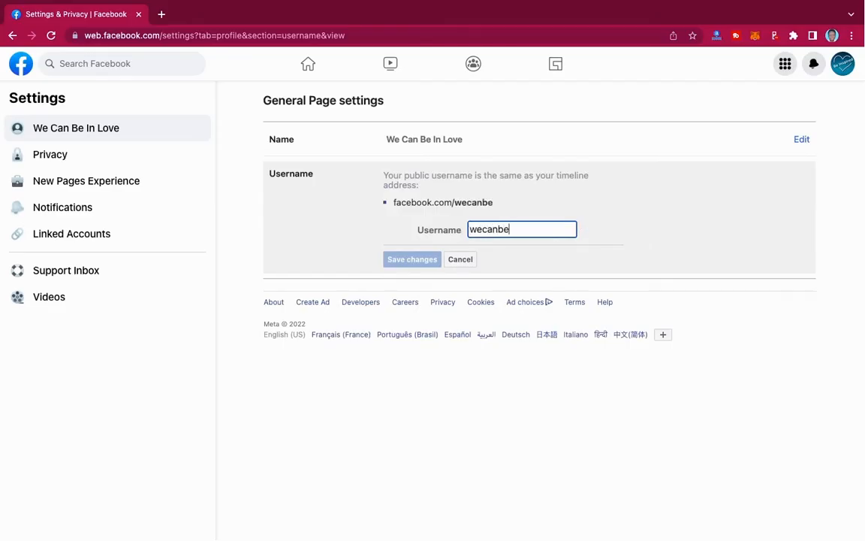
{"action": "type", "text": "inlove"}
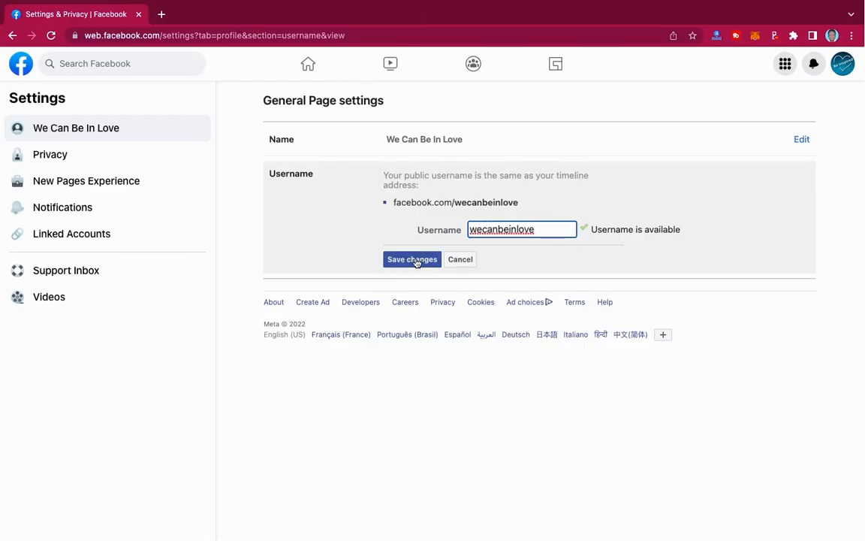
{"action": "left_click", "coordinate": [411, 258]}
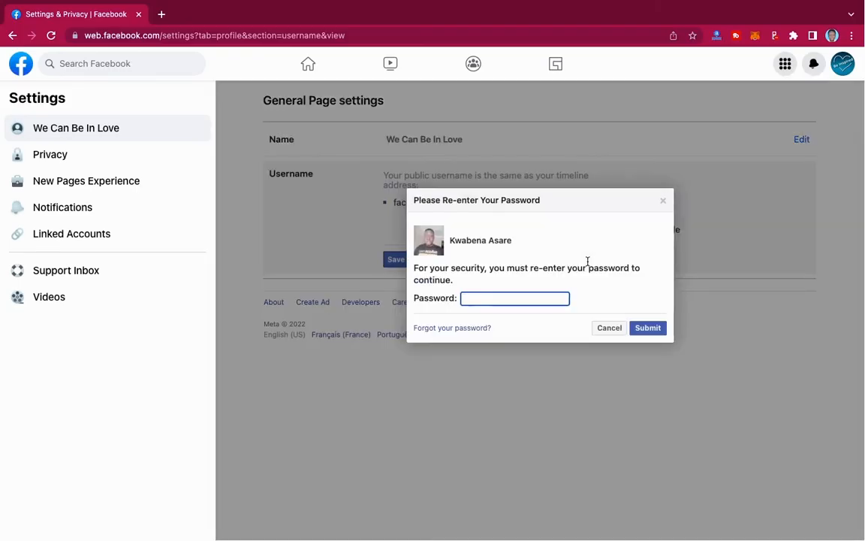
{"action": "mouse_move", "coordinate": [575, 283]}
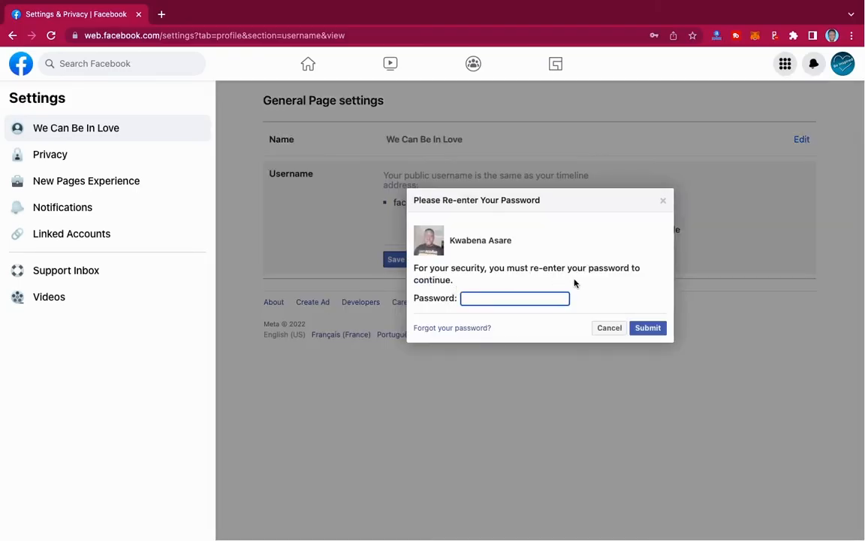
{"action": "mouse_move", "coordinate": [594, 288]}
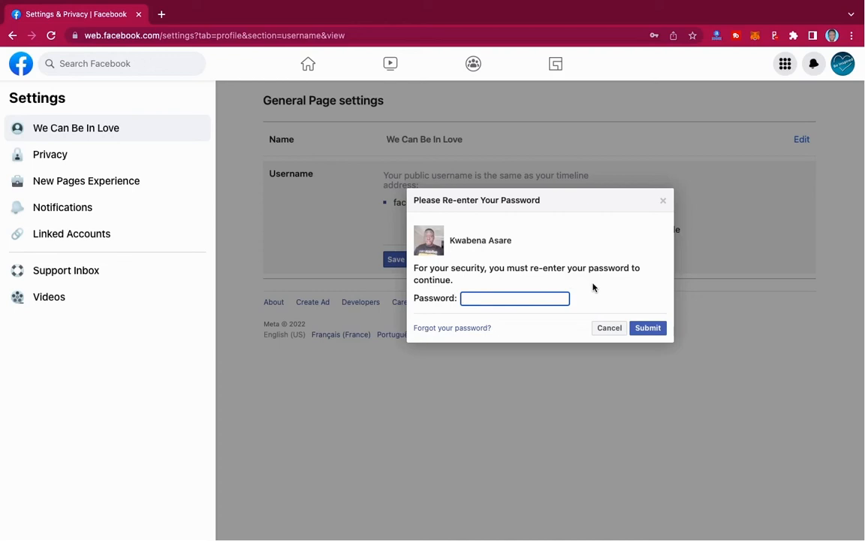